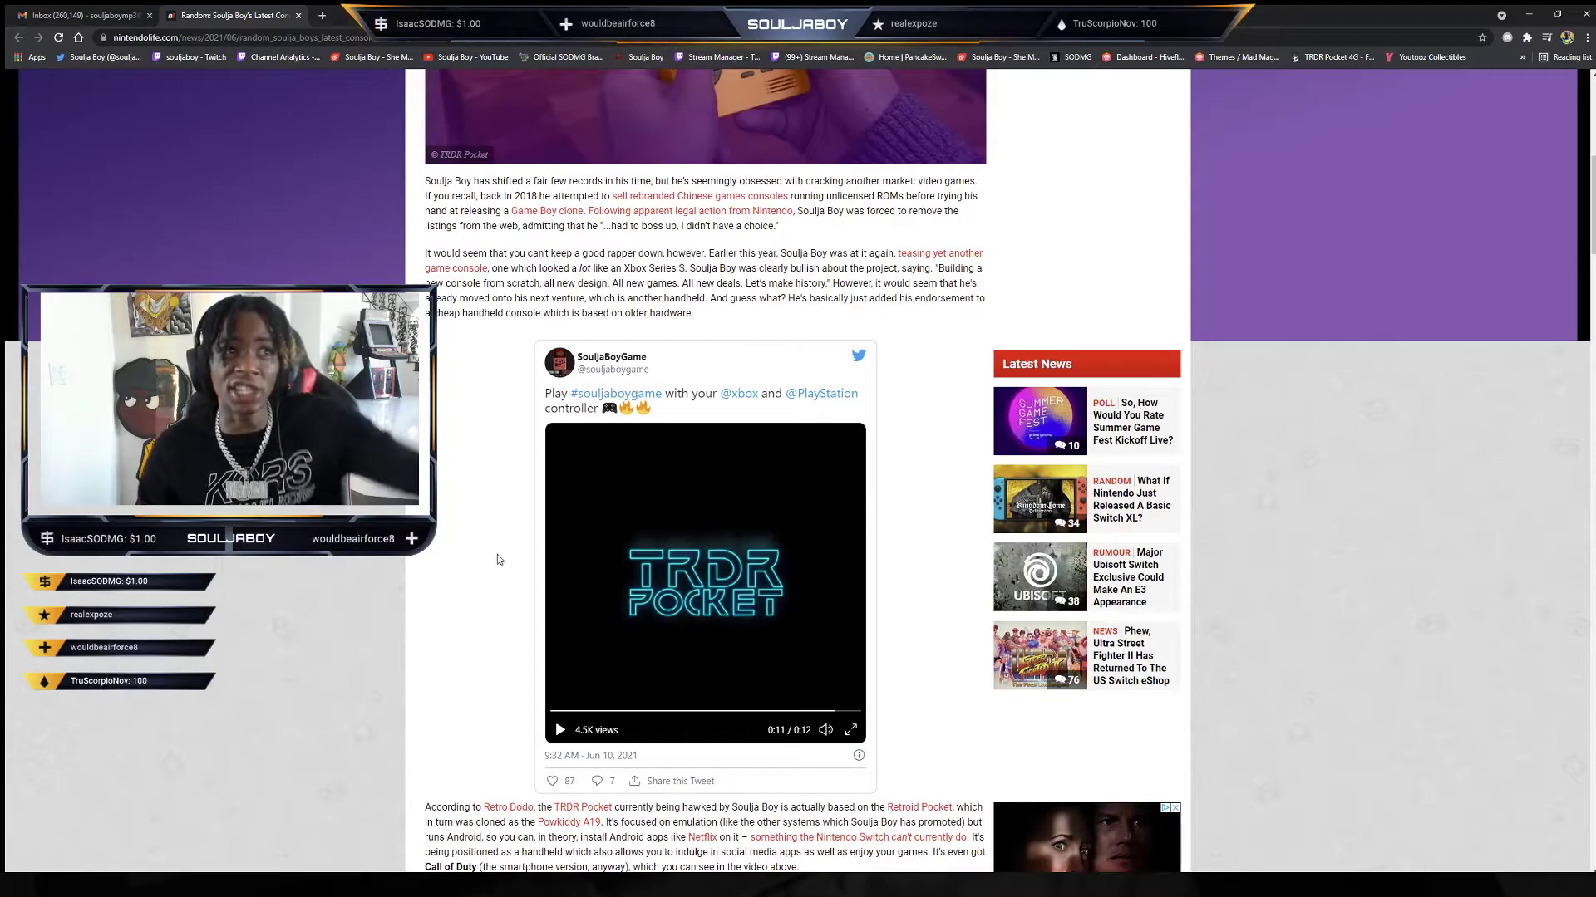
{"action": "scroll", "scroll_direction": "up", "scroll_amount": 3}
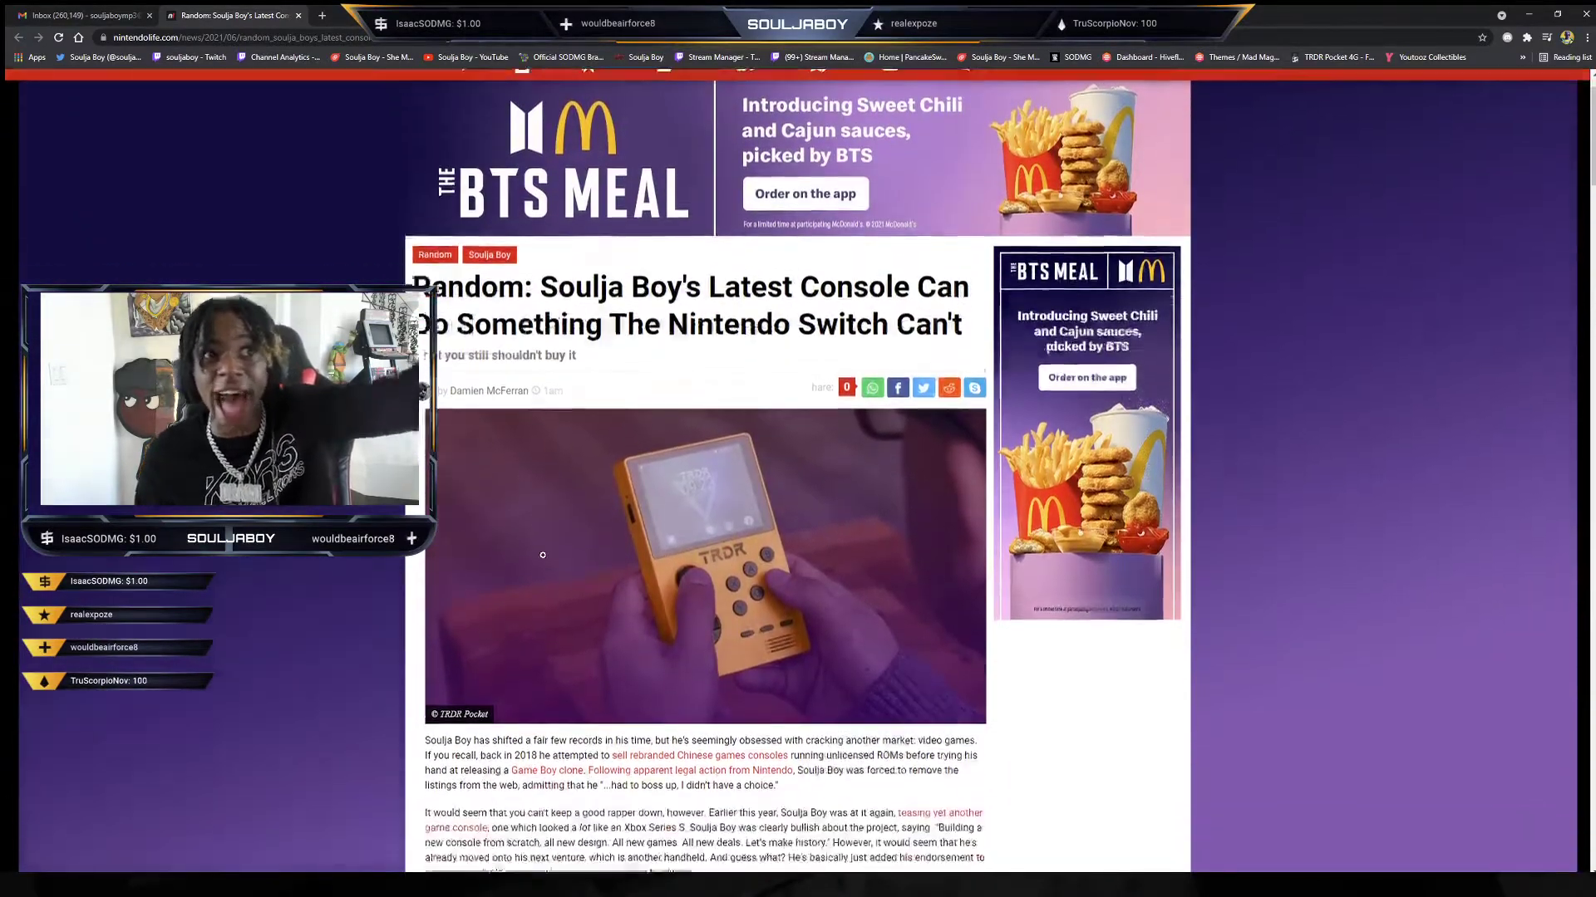
{"action": "scroll", "scroll_direction": "down", "scroll_amount": 3}
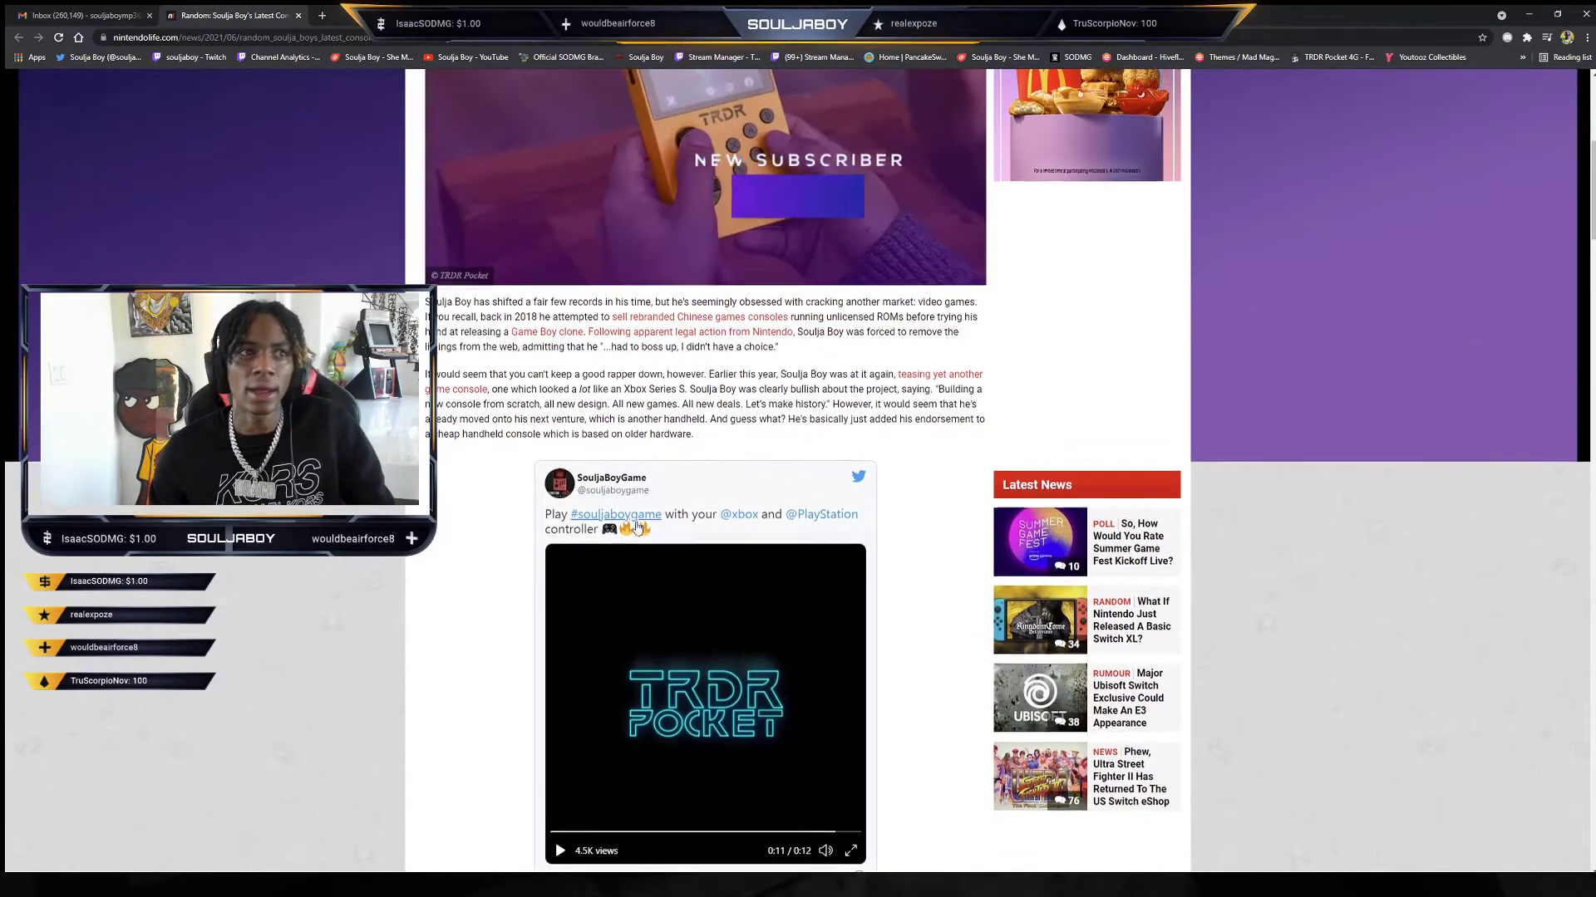
{"action": "scroll", "scroll_direction": "down", "scroll_amount": 3}
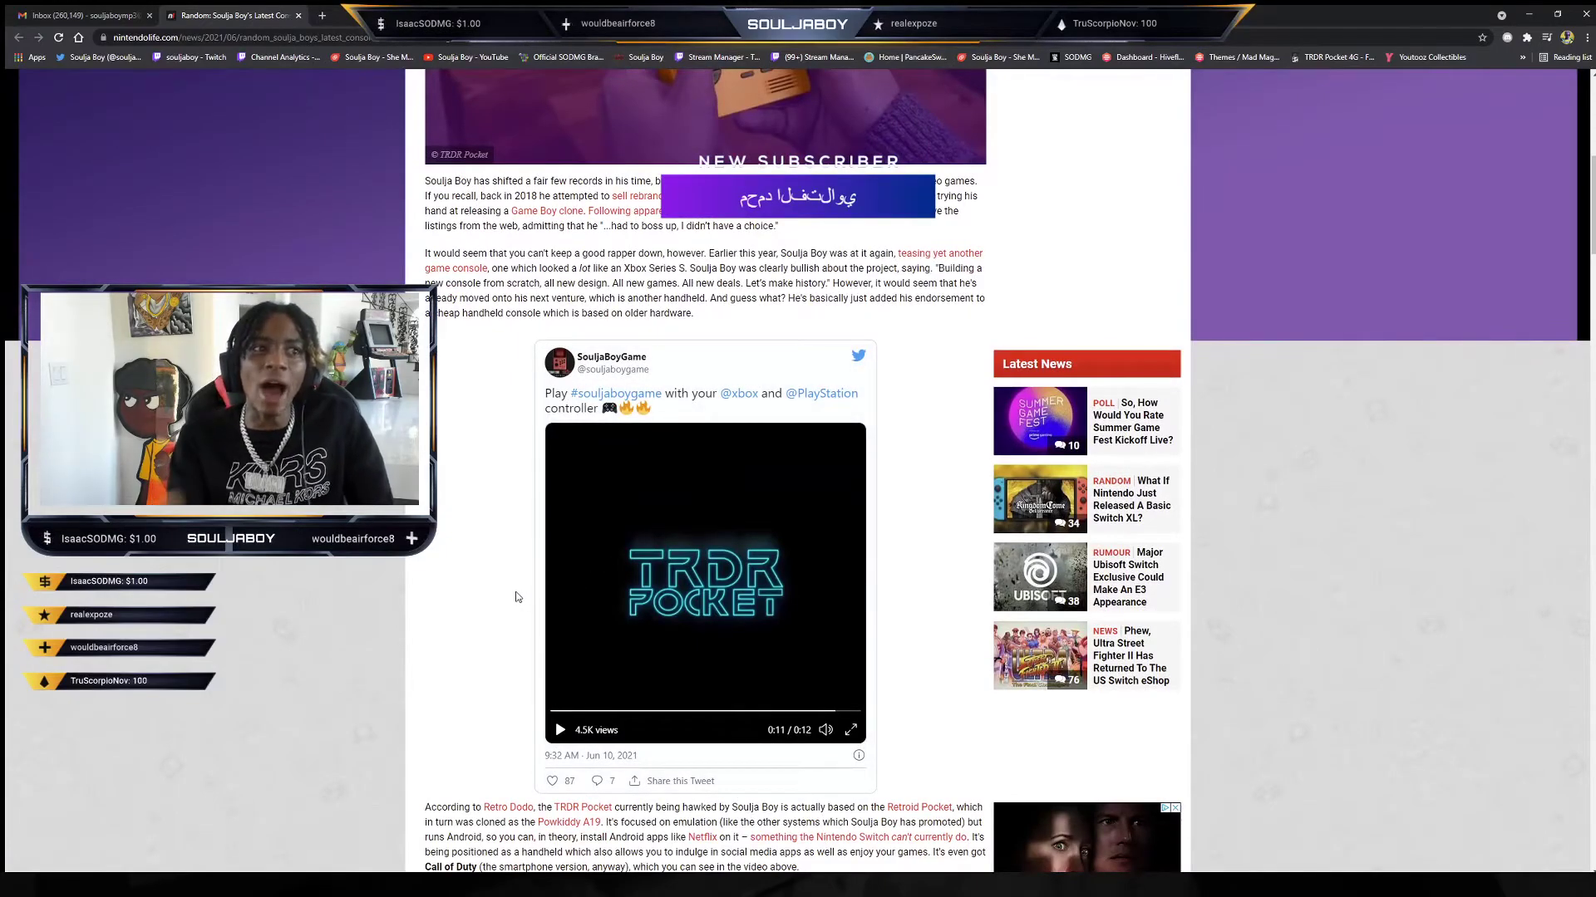